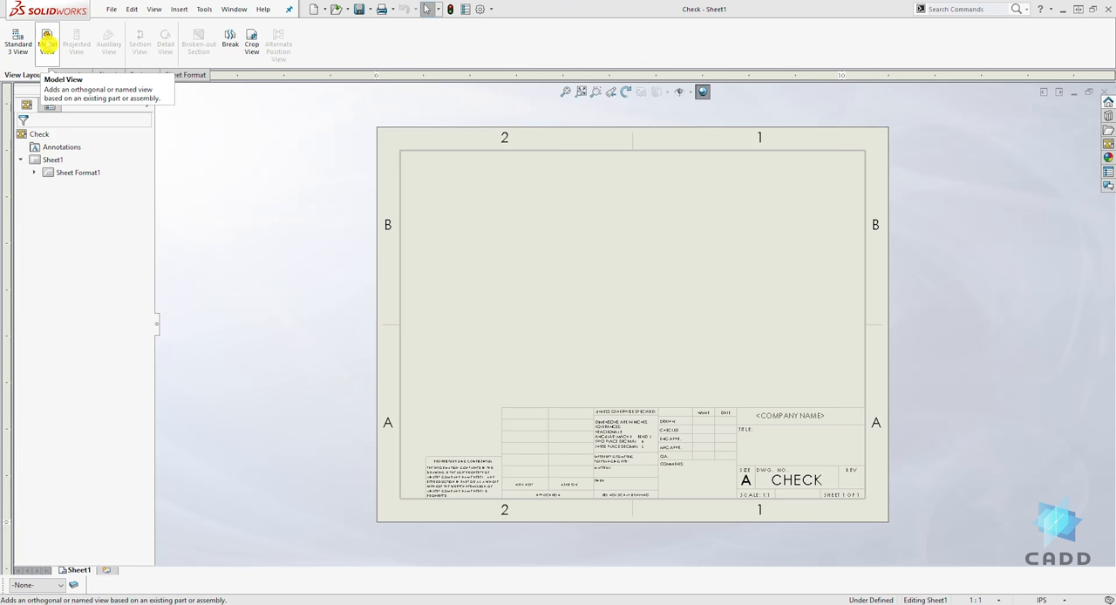
pyautogui.moveTo(17, 40)
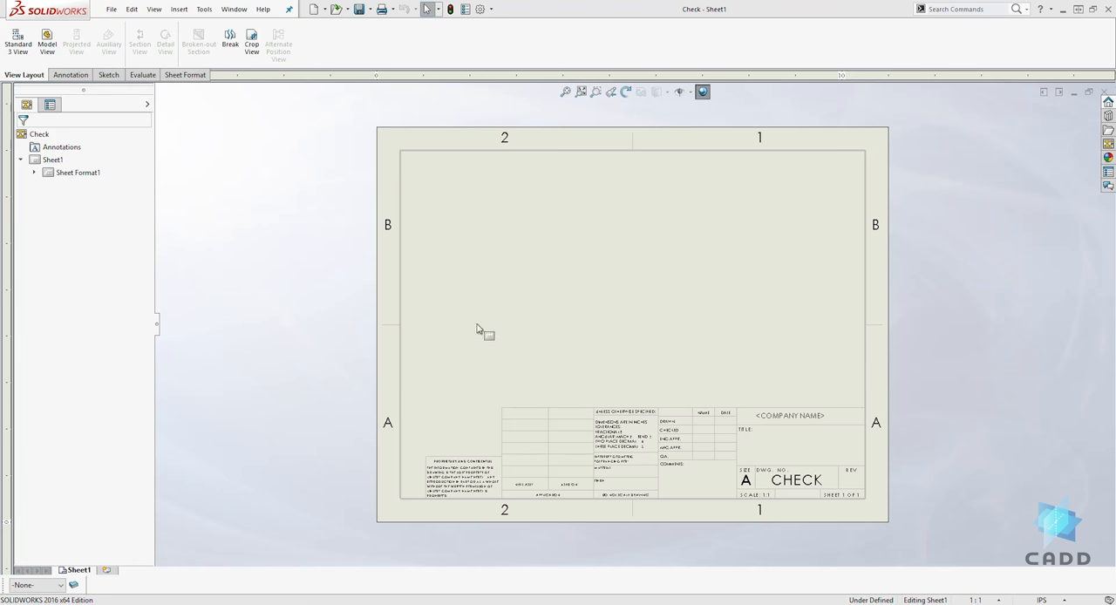
pyautogui.moveTo(482, 216)
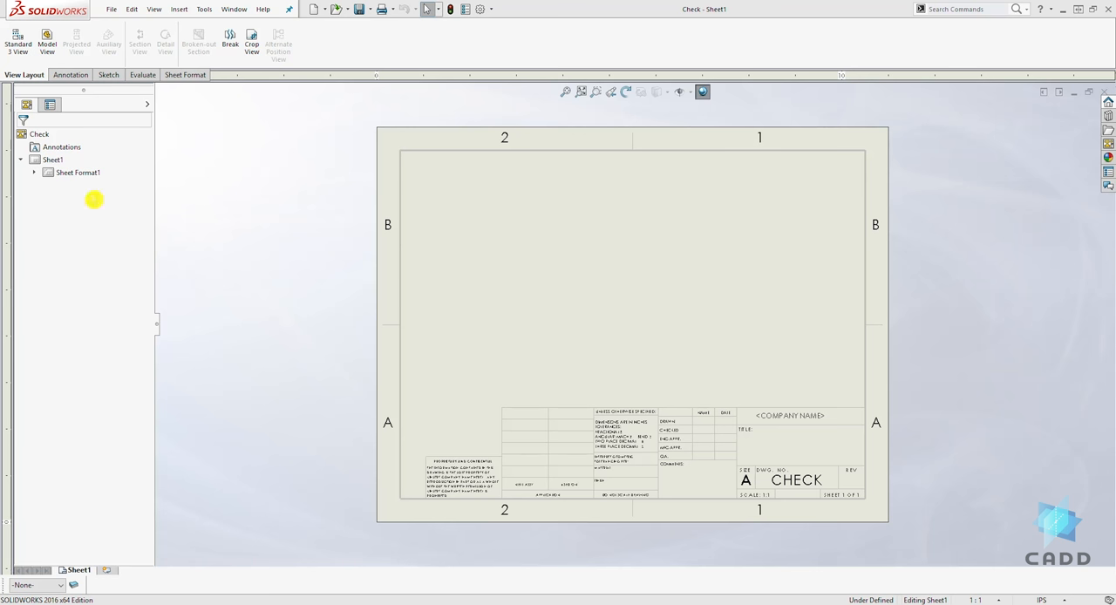
pyautogui.moveTo(45, 38)
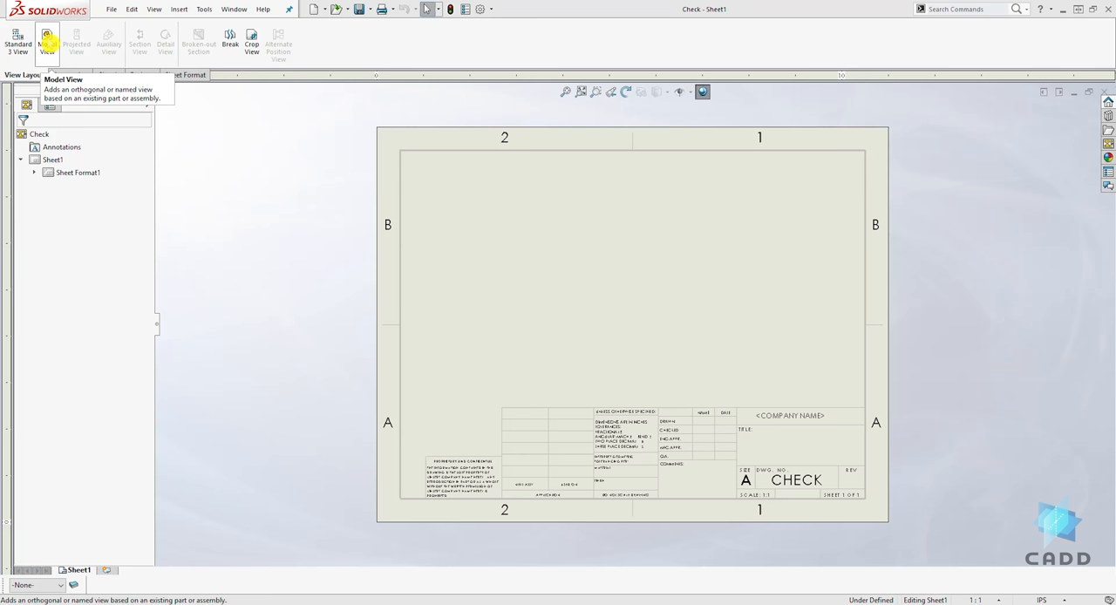
# Start a Model View and select the Check Valve assembly from Desktop > Check Valve
pyautogui.click(45, 42)
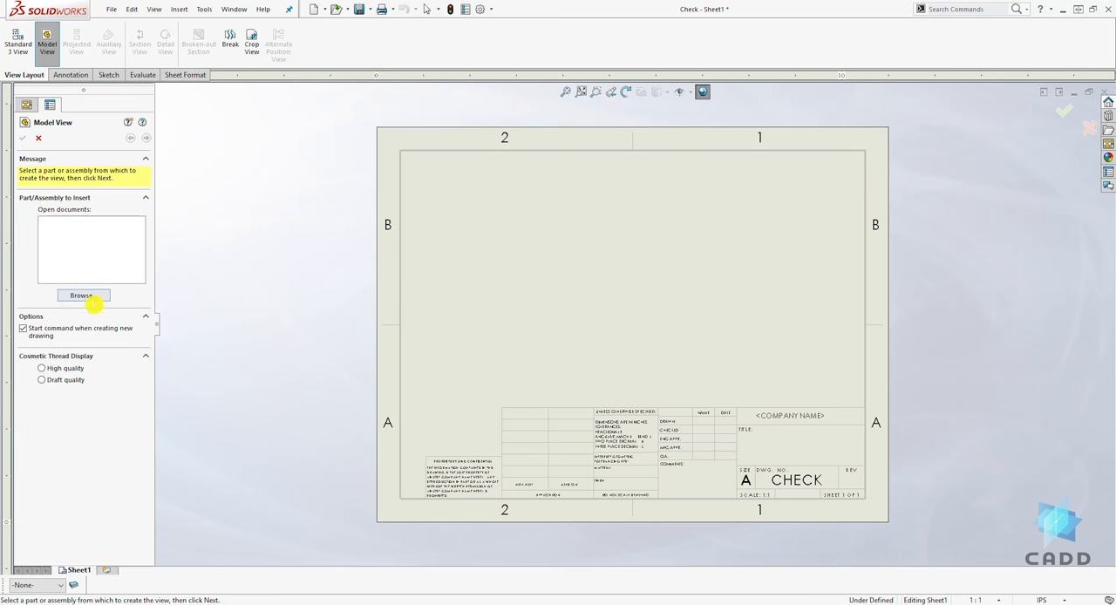
pyautogui.click(82, 296)
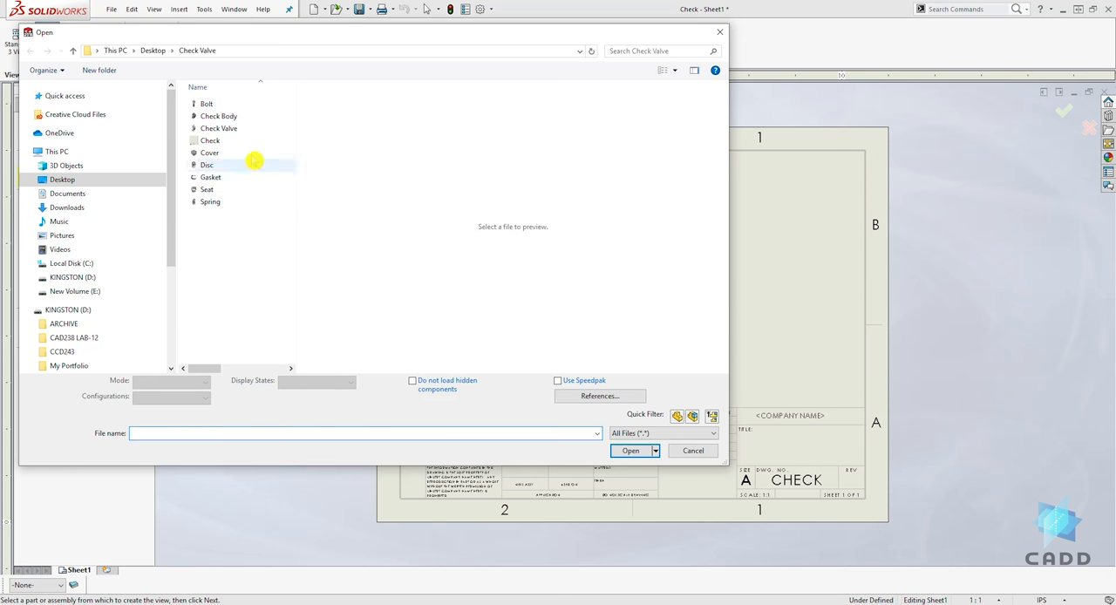
pyautogui.click(219, 129)
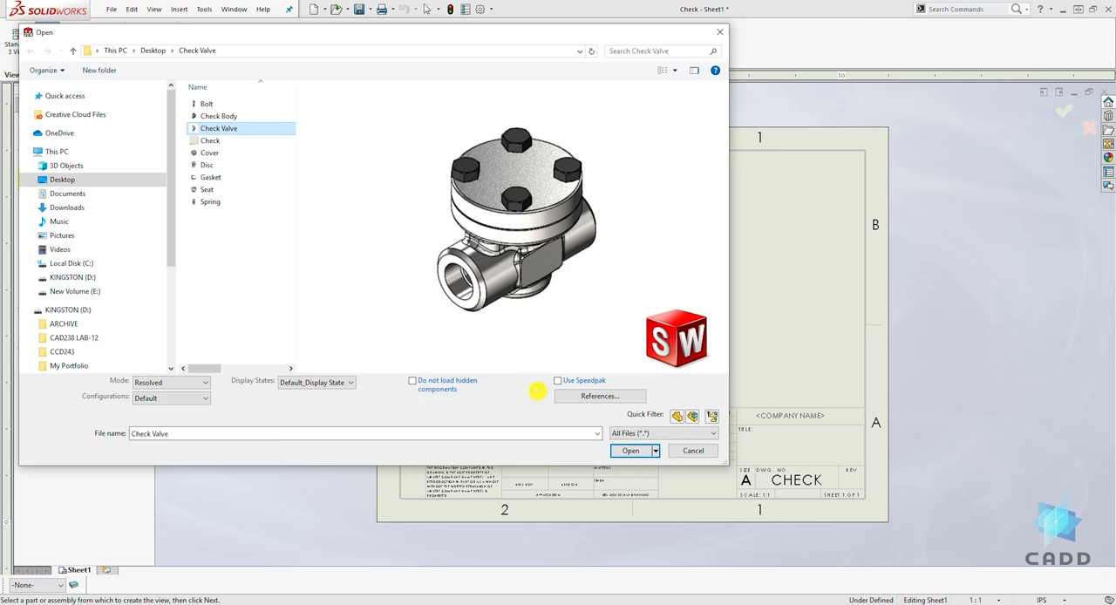
# Load the Check Valve assembly into the Model View command with preview enabled
pyautogui.click(630, 450)
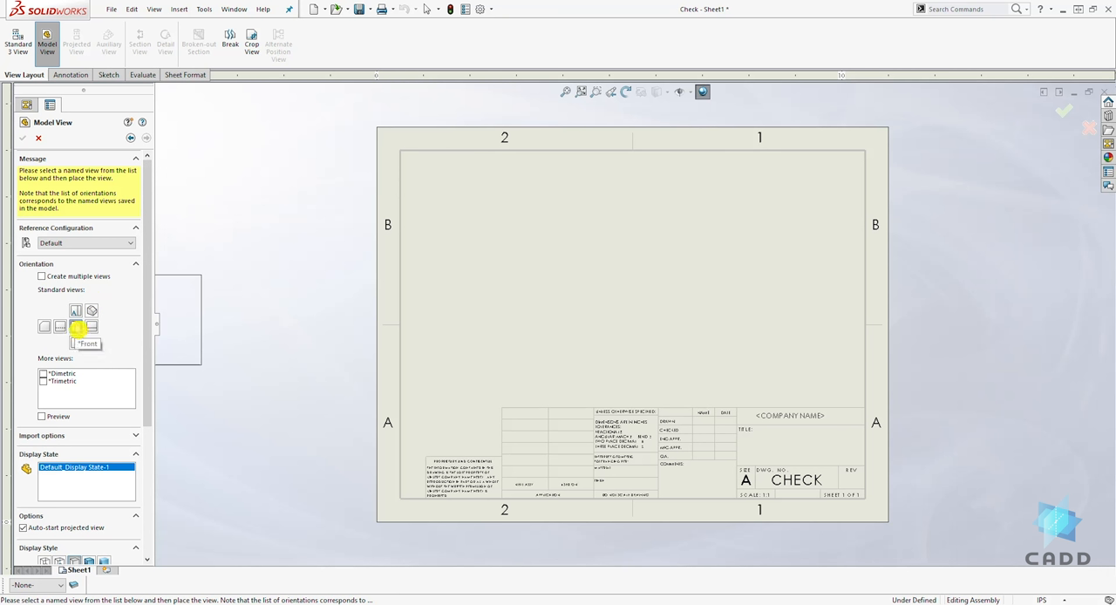
pyautogui.moveTo(77, 339)
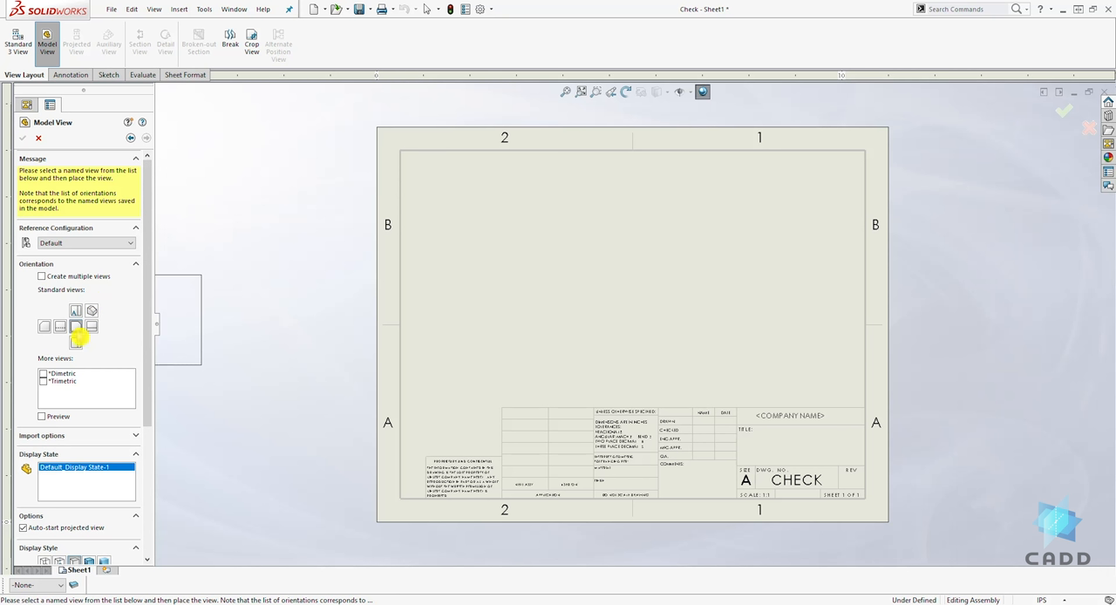
pyautogui.moveTo(76, 328)
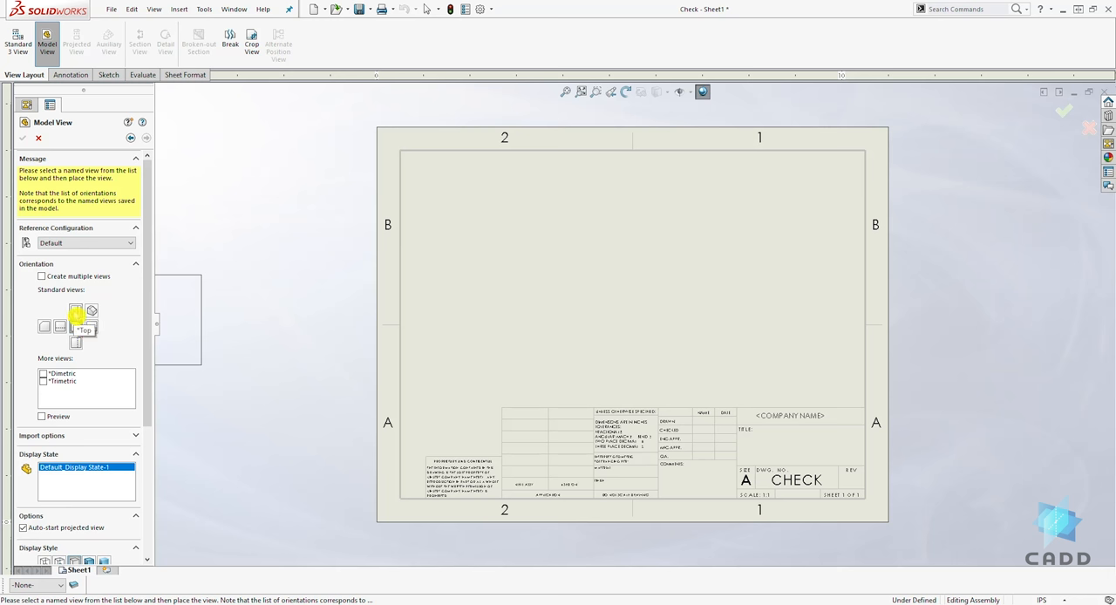
pyautogui.moveTo(75, 325)
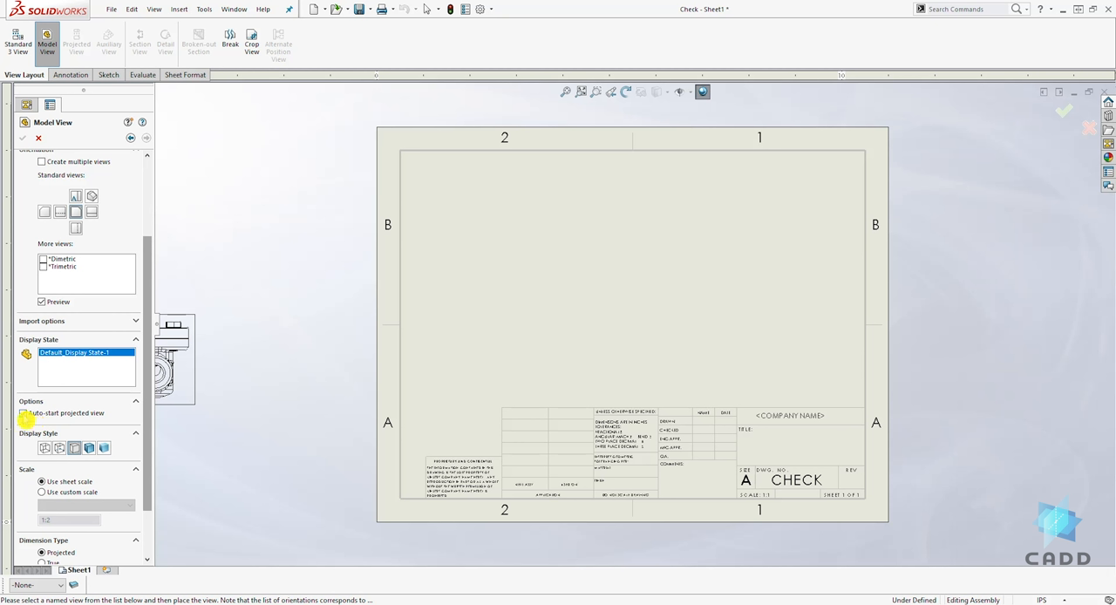
# Place the front view on the sheet and the projected top view above it
pyautogui.click(24, 413)
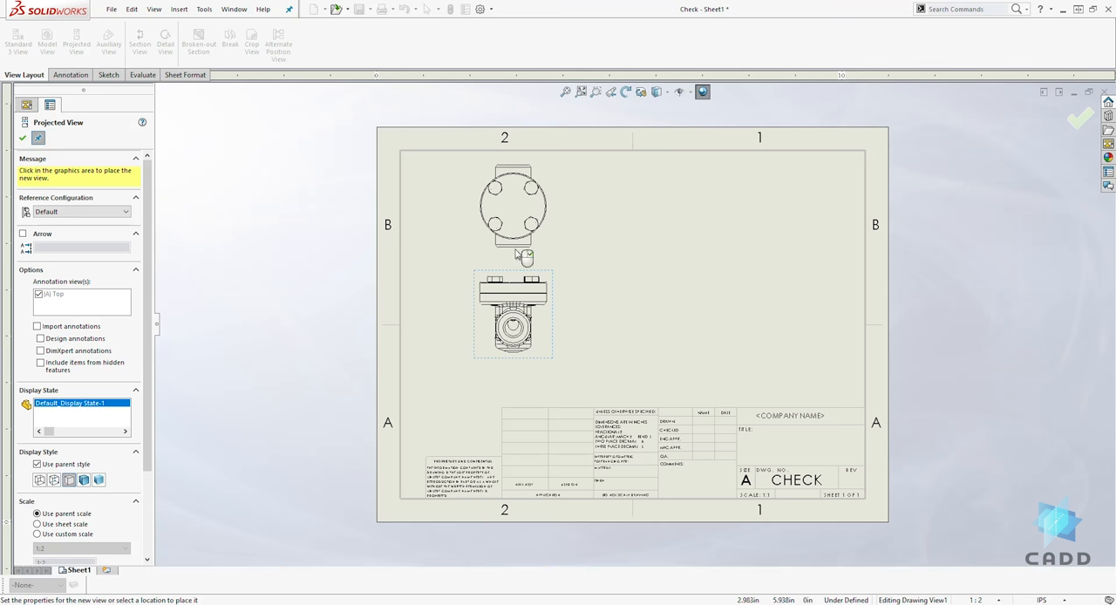
pyautogui.click(631, 314)
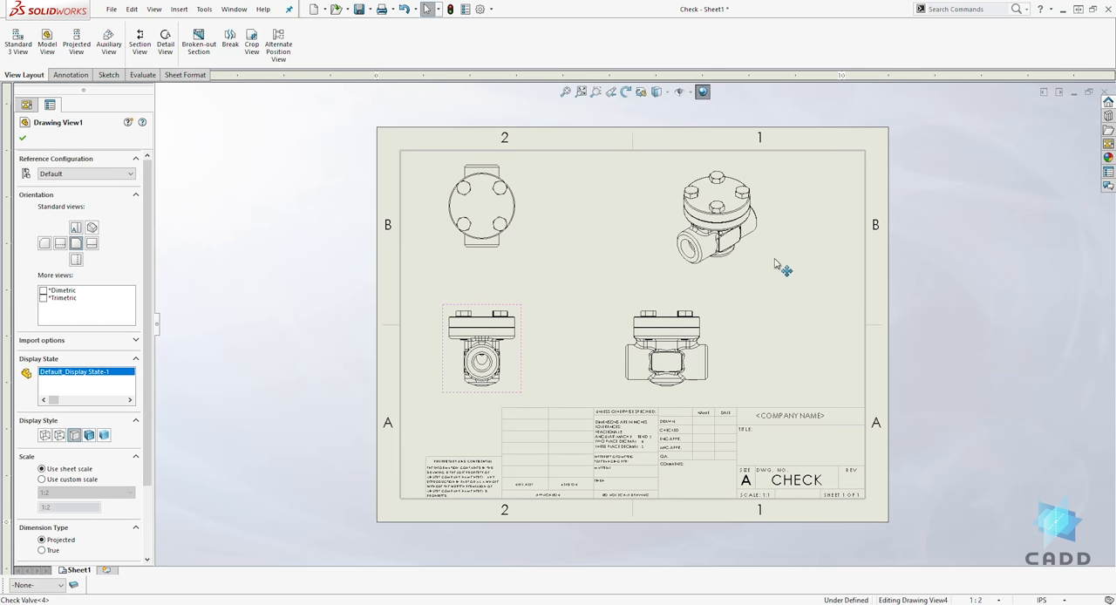
# Confirm the view placement, leaving Drawing View1 through View4 on Sheet1
pyautogui.click(715, 218)
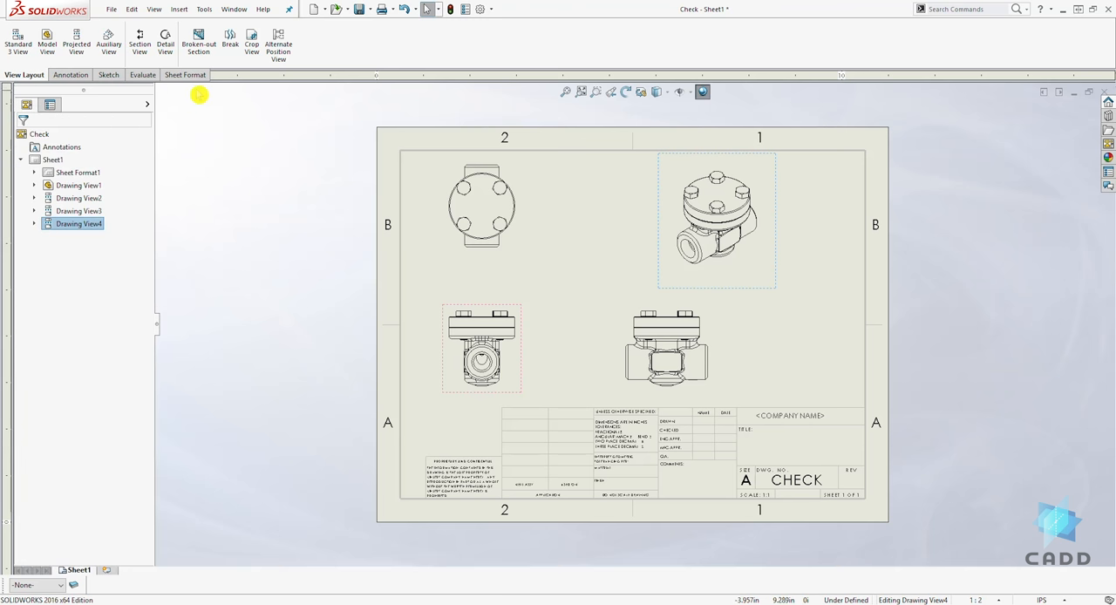